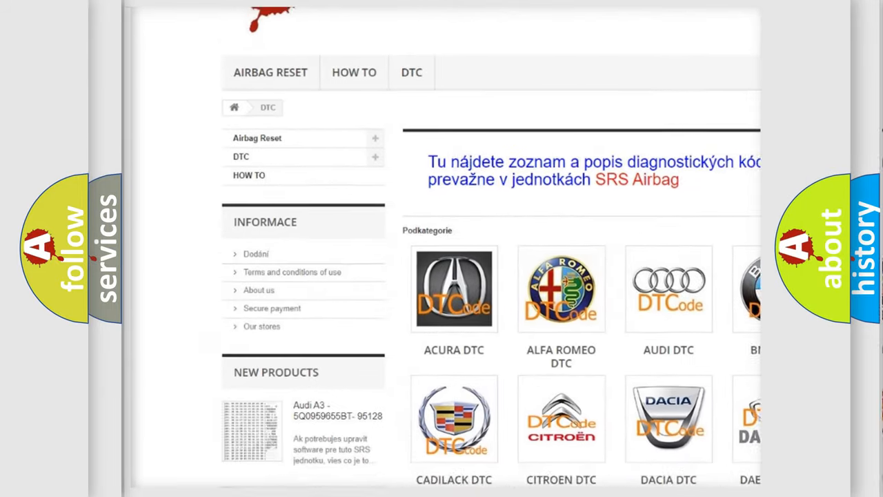
{"action": "scroll", "scroll_direction": "down", "scroll_amount": 3}
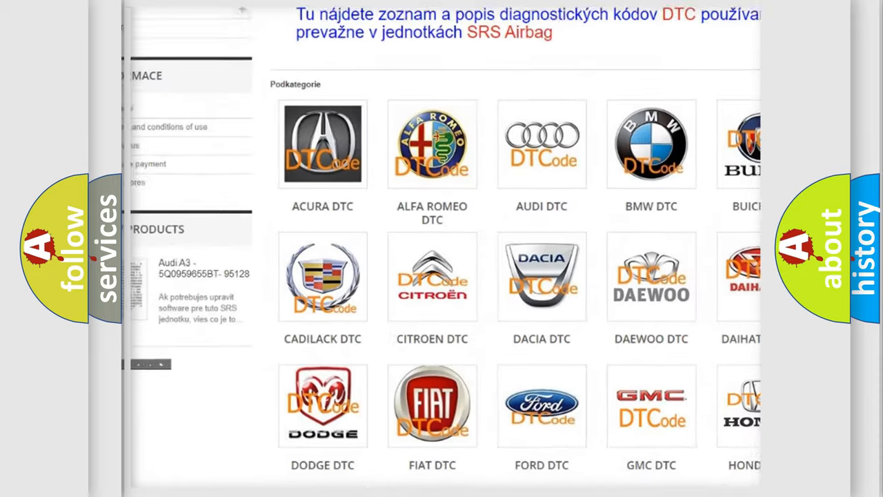
{"action": "scroll", "scroll_direction": "down", "scroll_amount": 3}
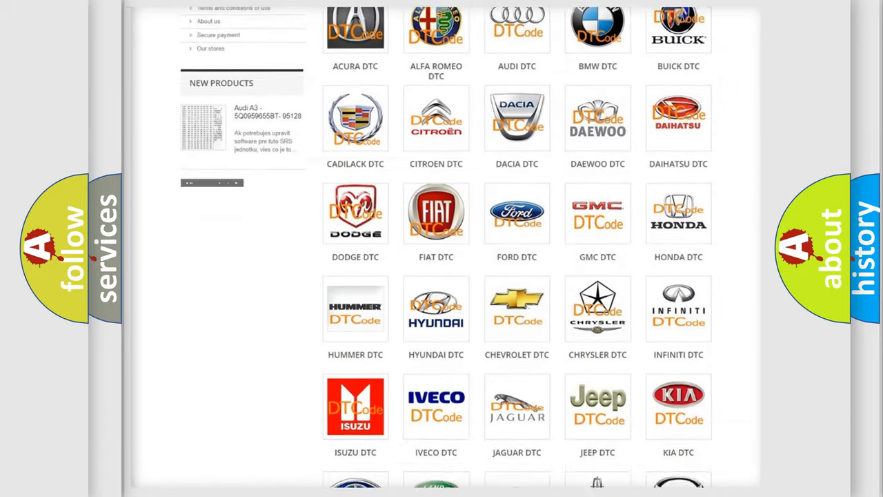
{"action": "scroll", "scroll_direction": "down", "scroll_amount": 3}
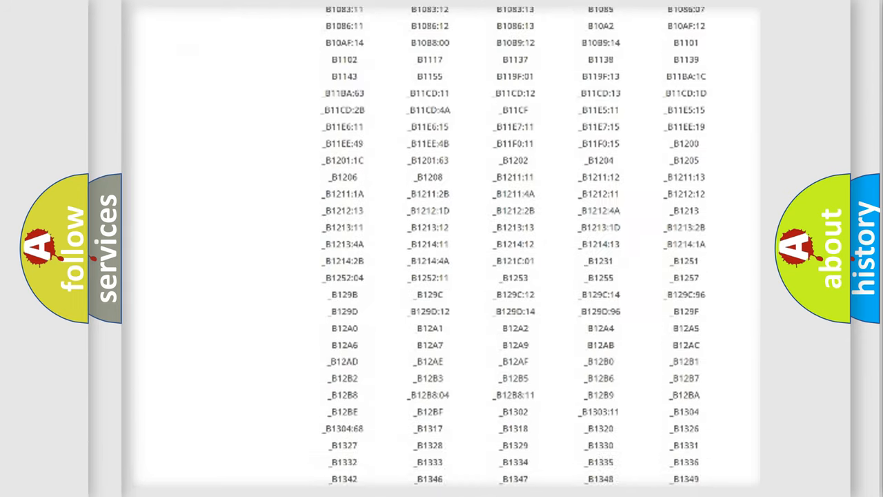
{"action": "scroll", "scroll_direction": "down", "scroll_amount": 3}
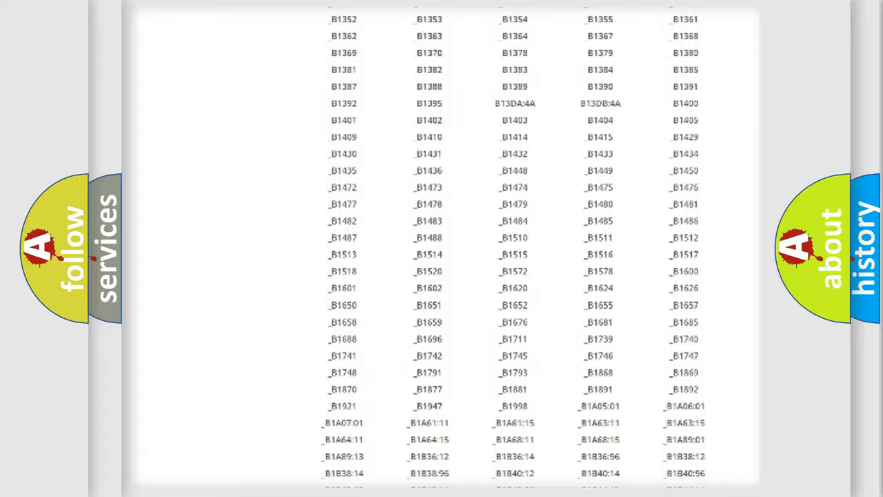